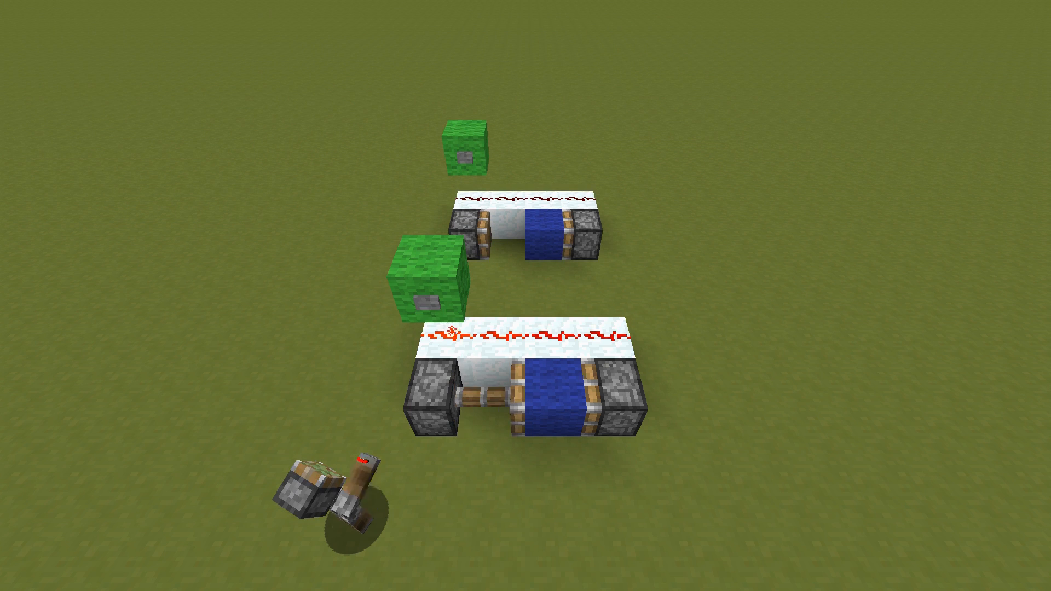
- Flip the lever to cut power to both piston contraptions and show the F3 debug overlay
click(356, 493)
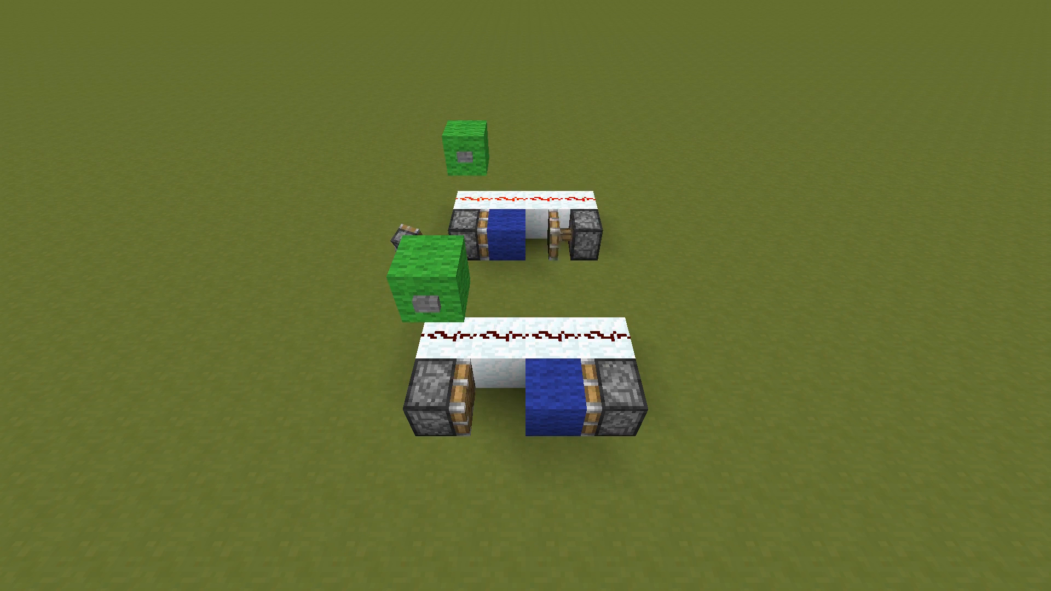
key(F3)
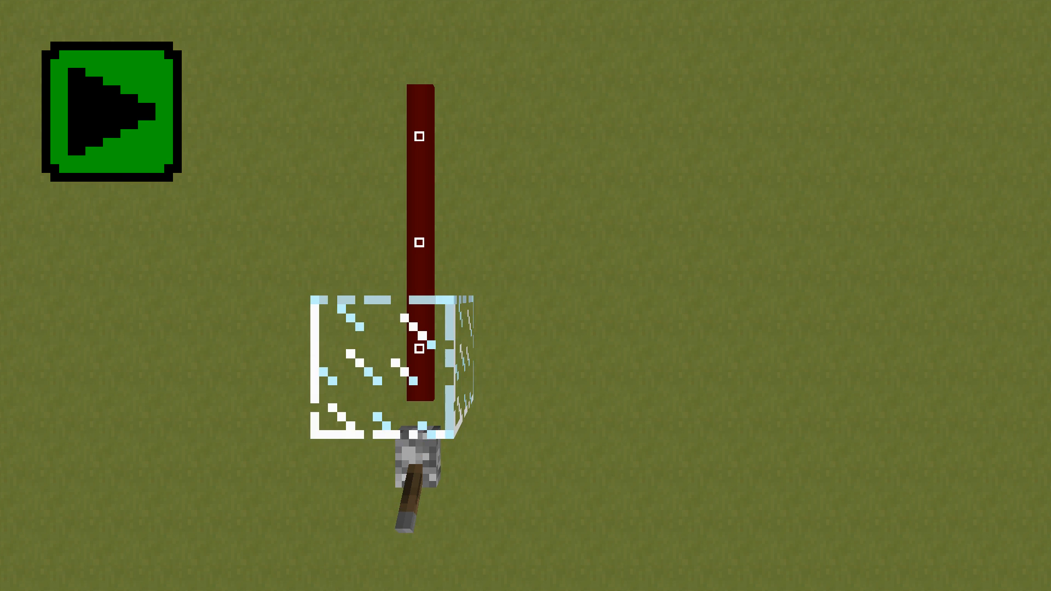
- Step the animation until the bottom wire reads 15 and the middle wire reads 14
click(112, 111)
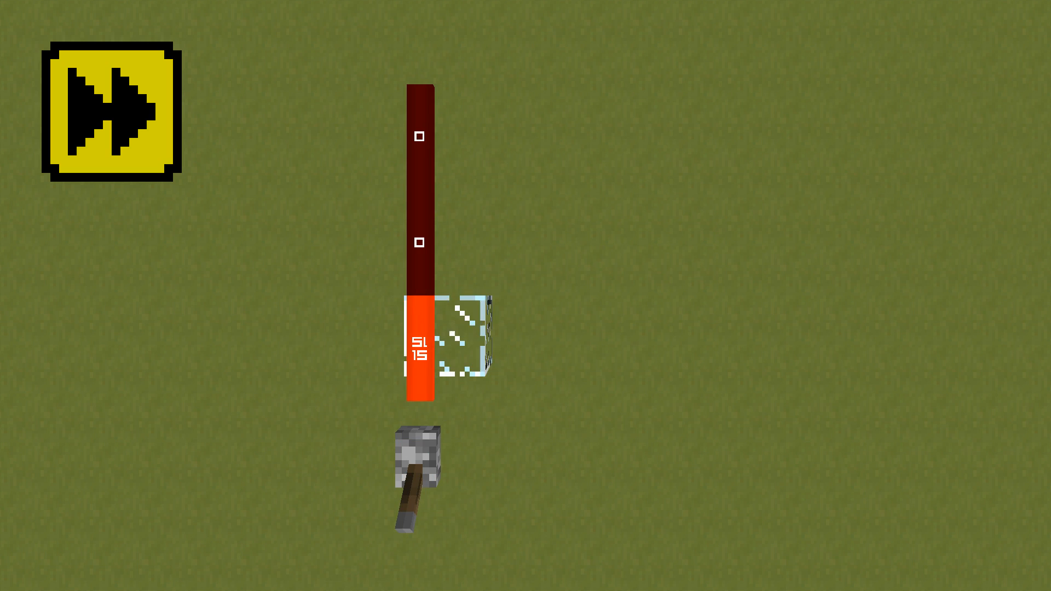
click(109, 112)
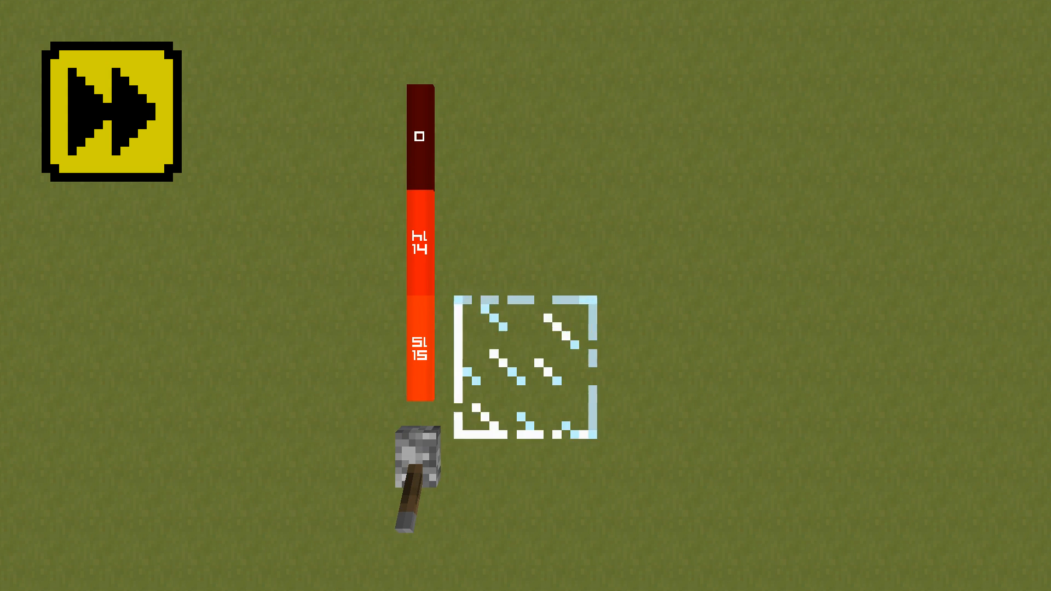
click(112, 112)
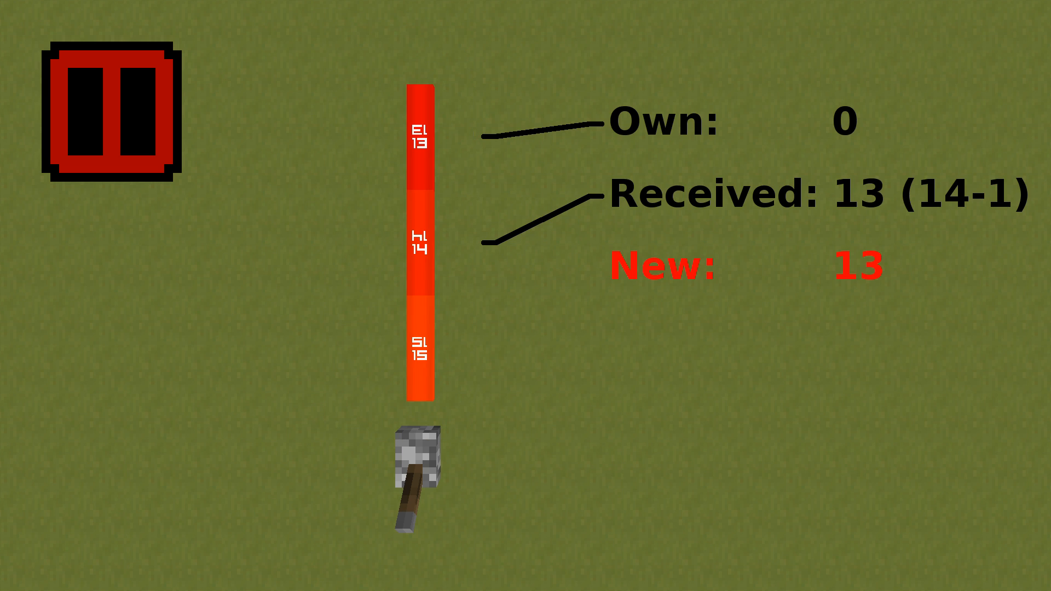
- Bring the top wire to 13, switch off the source, and step until the bottom wire falls to 13
click(110, 112)
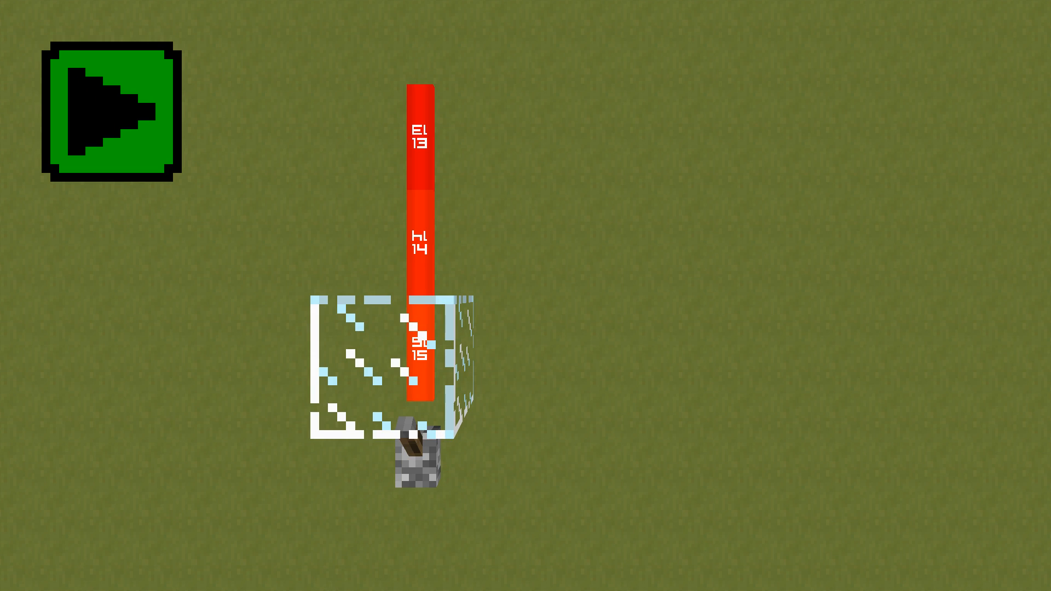
click(111, 112)
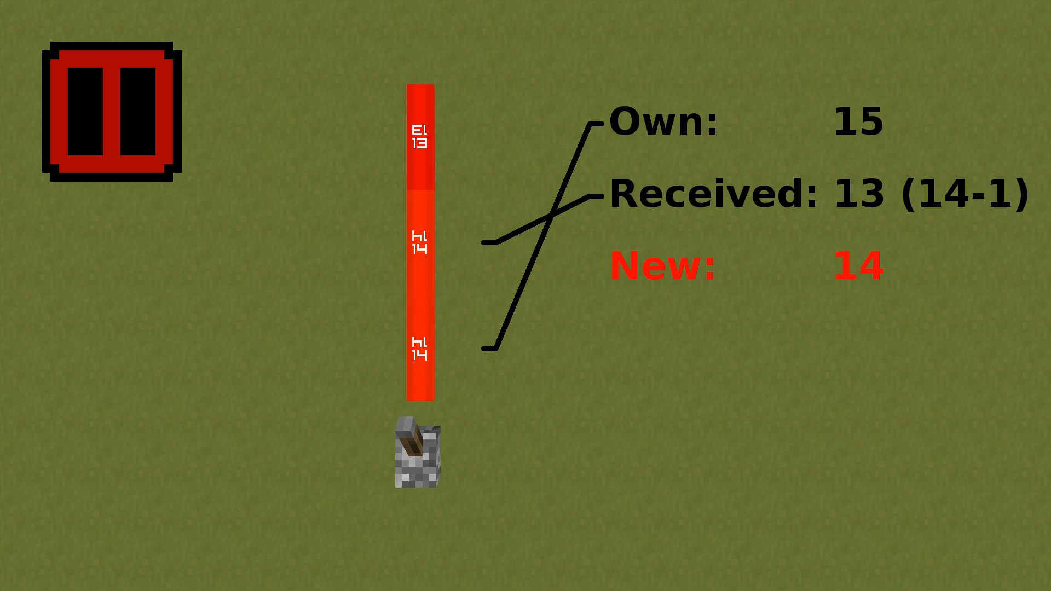
click(109, 110)
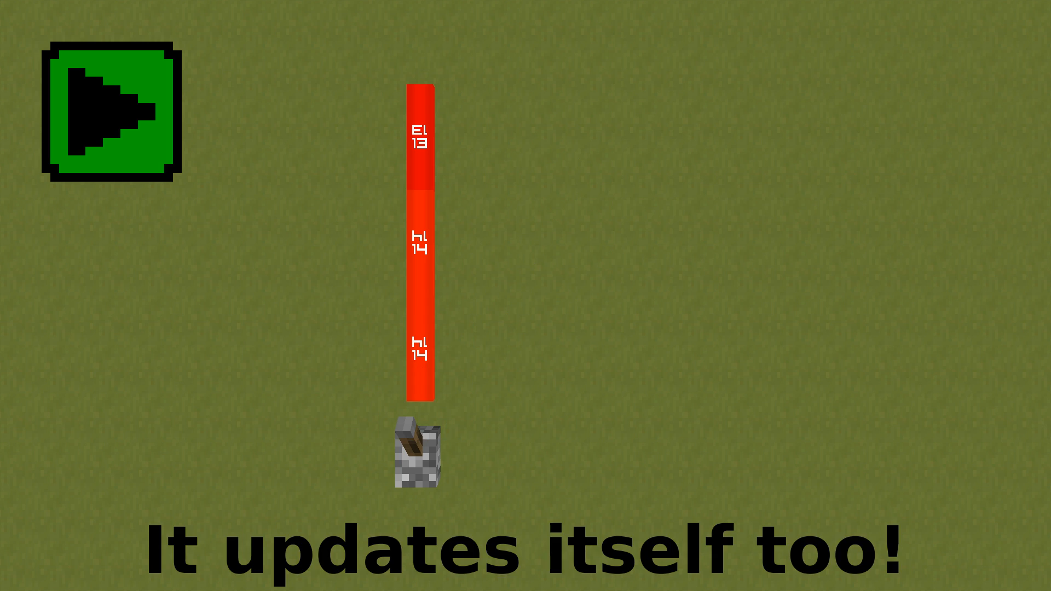
click(111, 111)
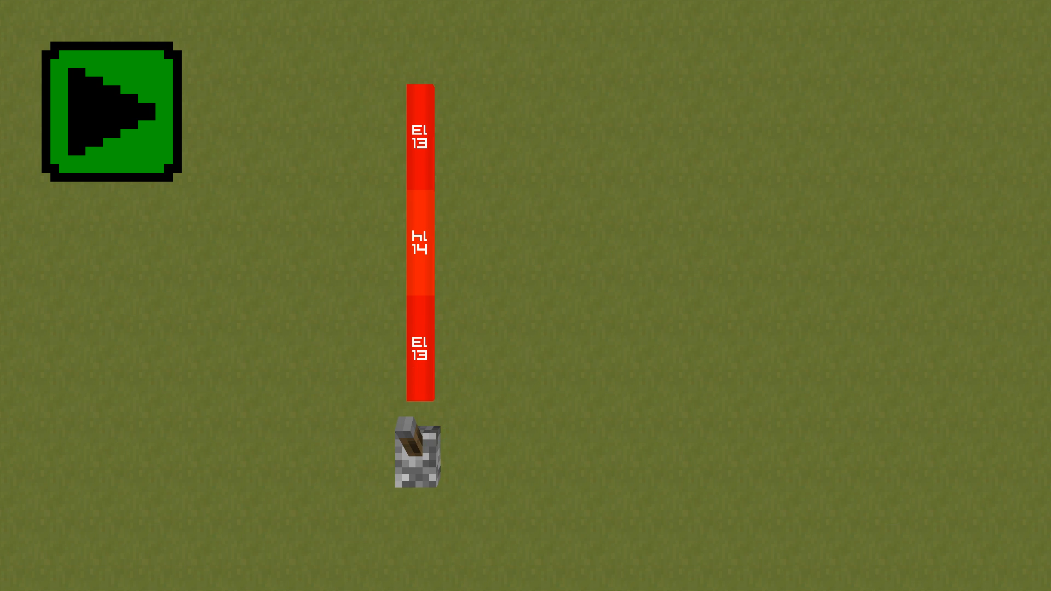
click(112, 112)
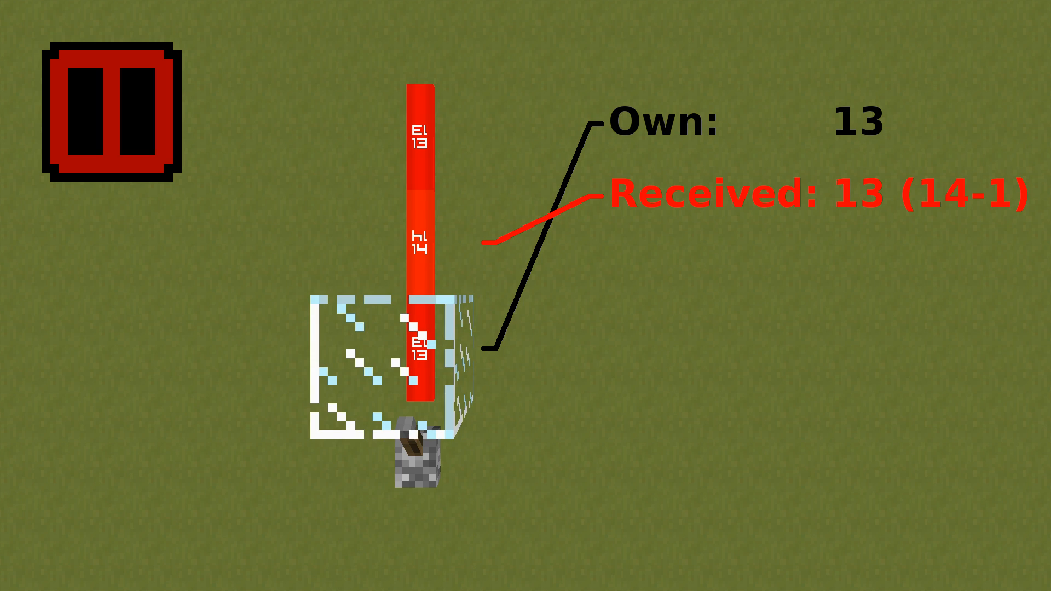